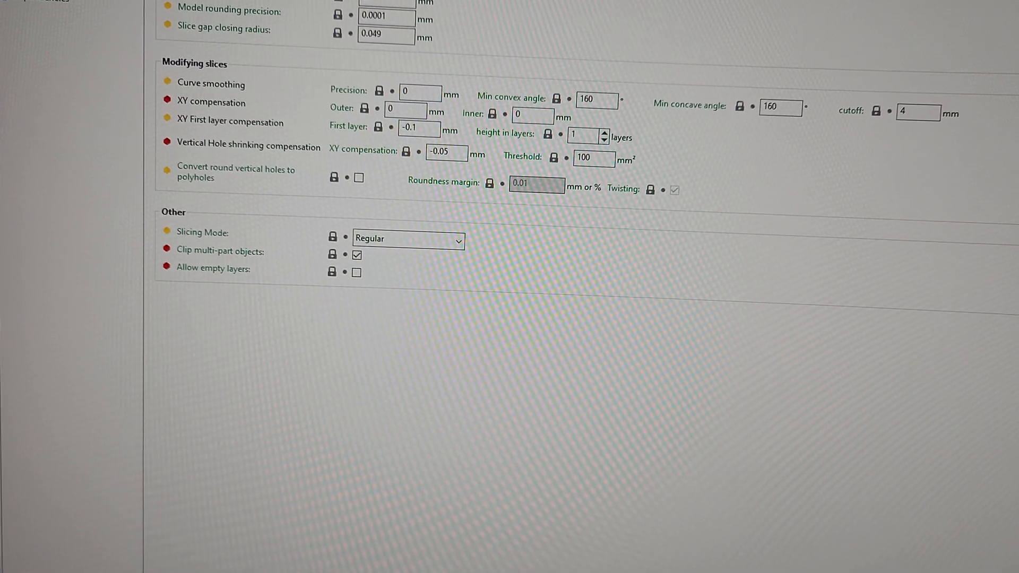
# - Scroll through the PETG profile's slicing and Perimeters & Shell settings pages
pyautogui.scroll(3)
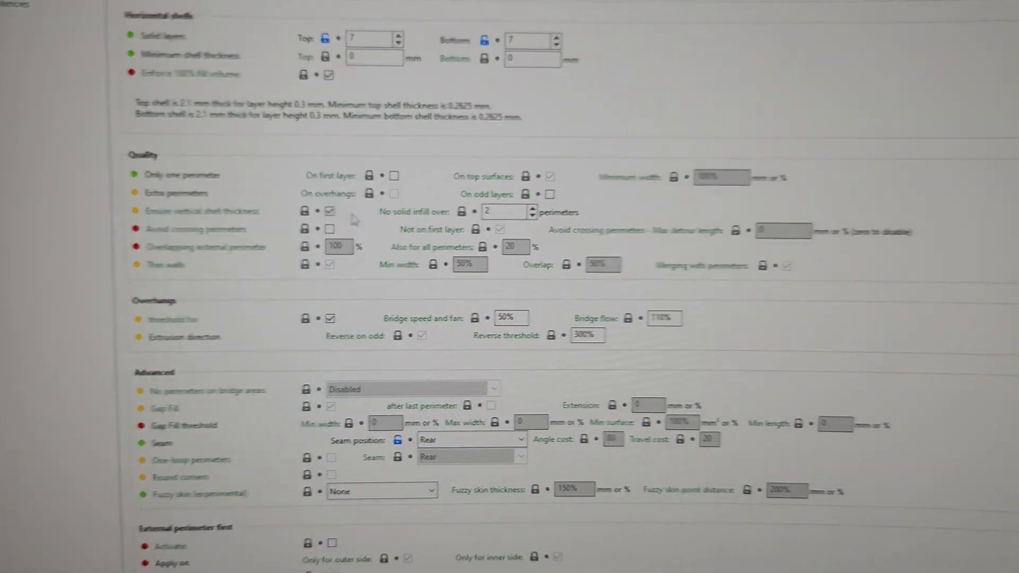
pyautogui.scroll(-3)
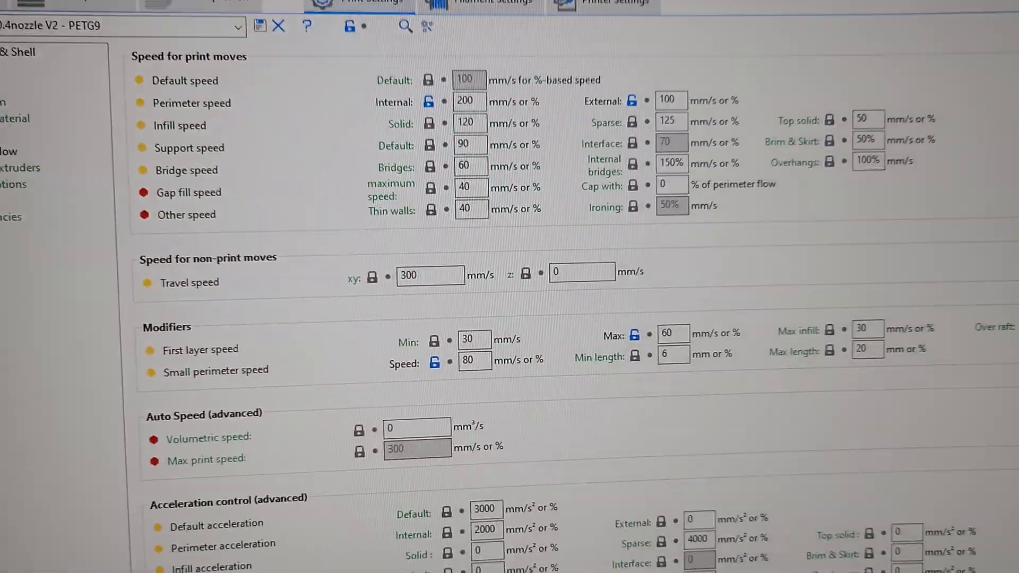
# - Review Perimeters & Shell: 7 perimeters, 7 top and bottom solid layers
pyautogui.click(32, 25)
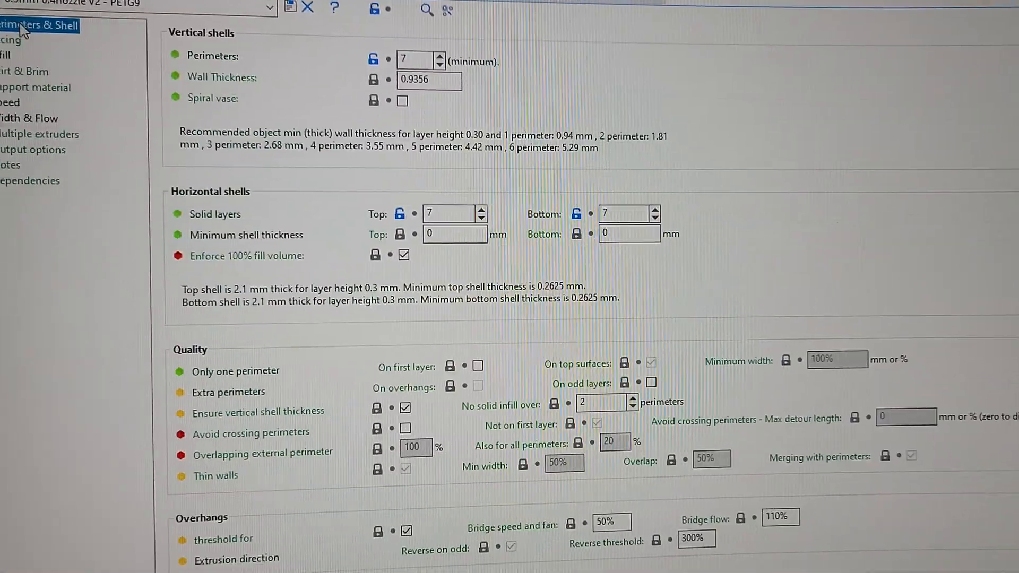
pyautogui.scroll(-3)
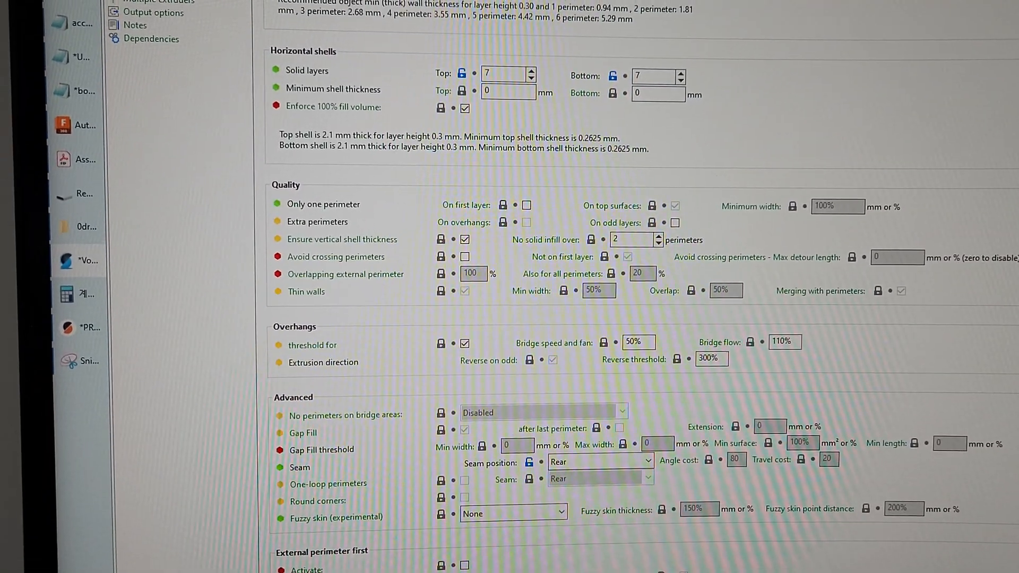
pyautogui.scroll(-3)
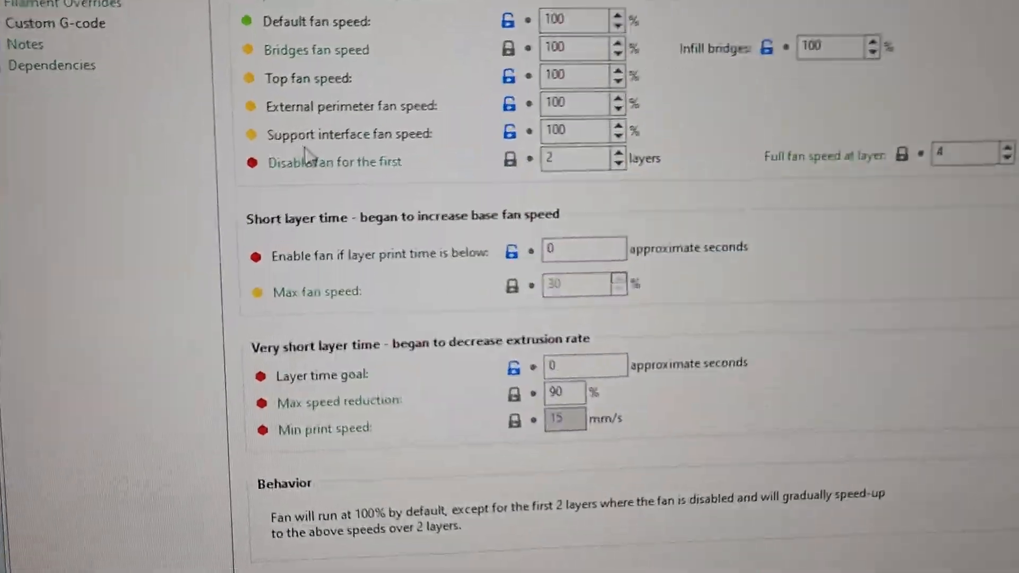
# - Scroll the Cooling page: fans 100% by layer 4, short-layer thresholds at 0 s
pyautogui.scroll(-3)
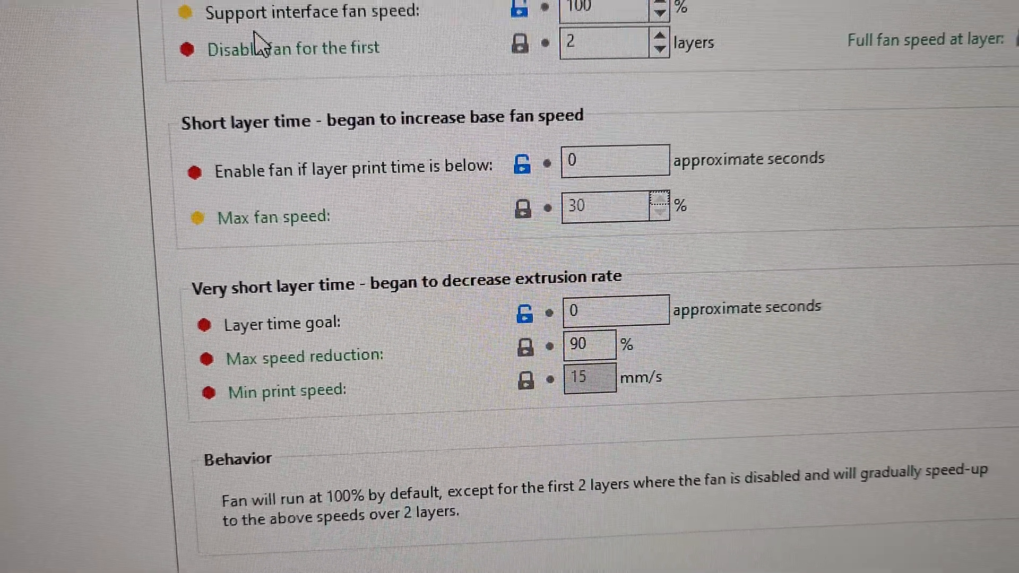
pyautogui.scroll(3)
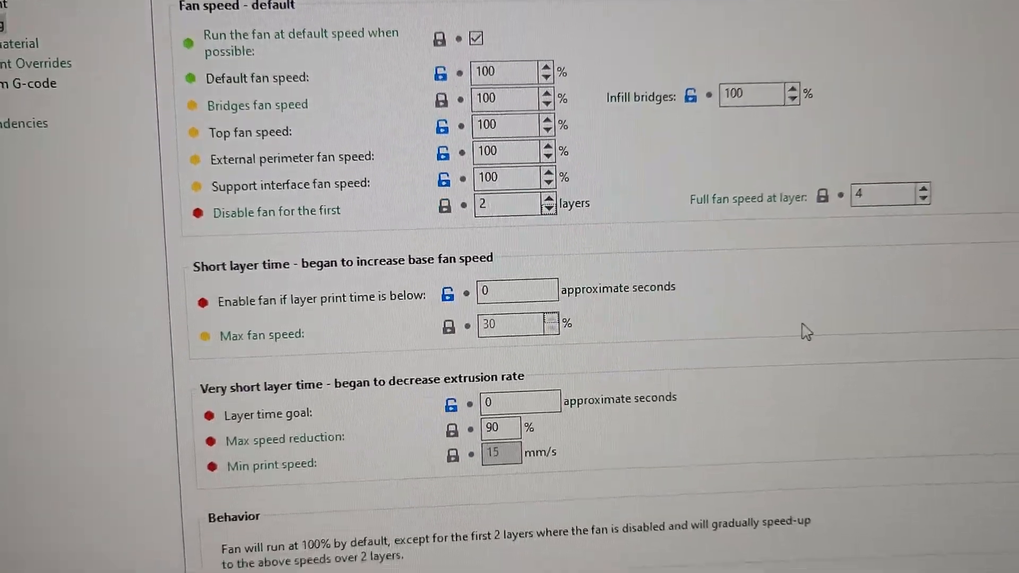
pyautogui.scroll(-3)
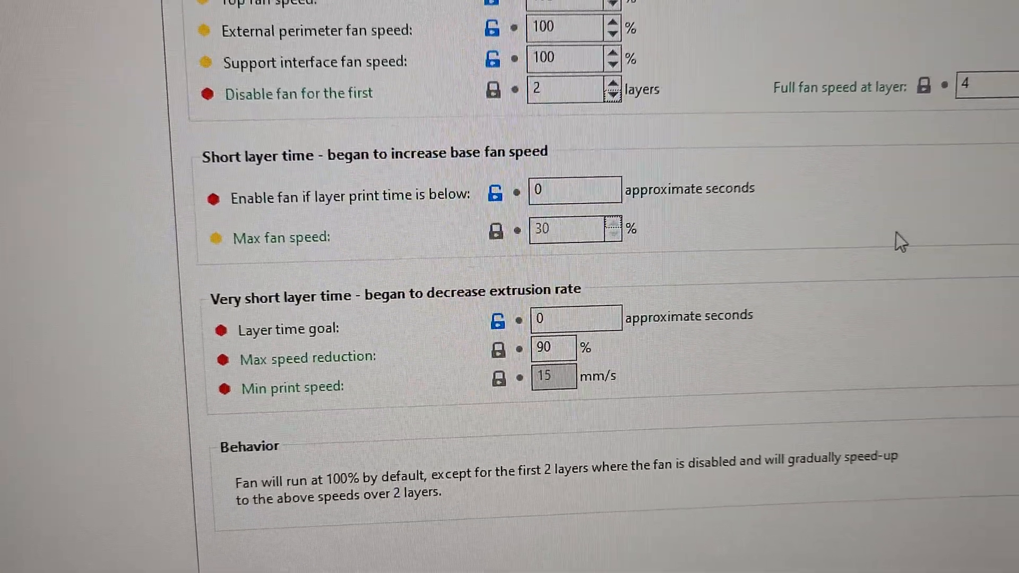
pyautogui.scroll(3)
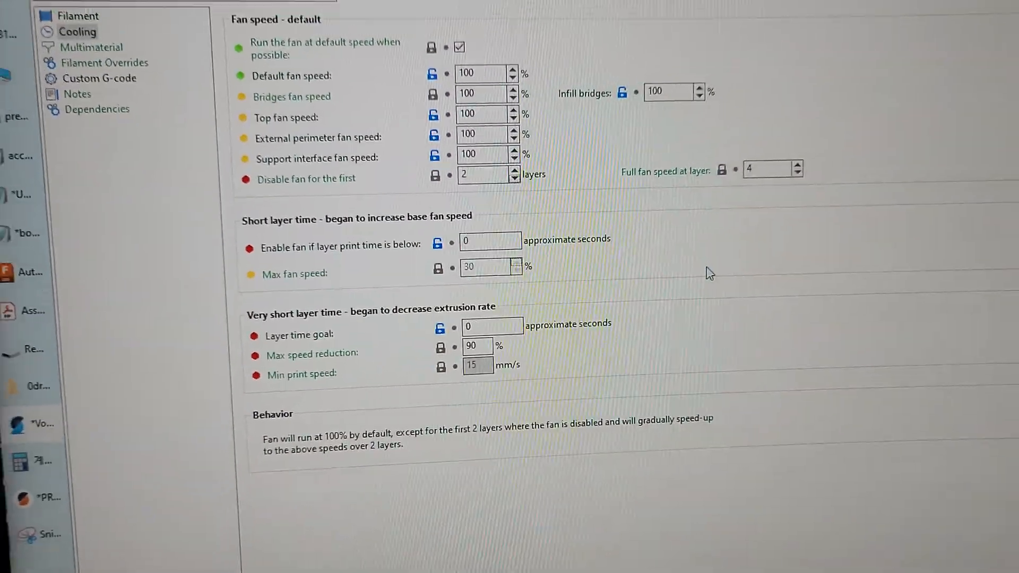